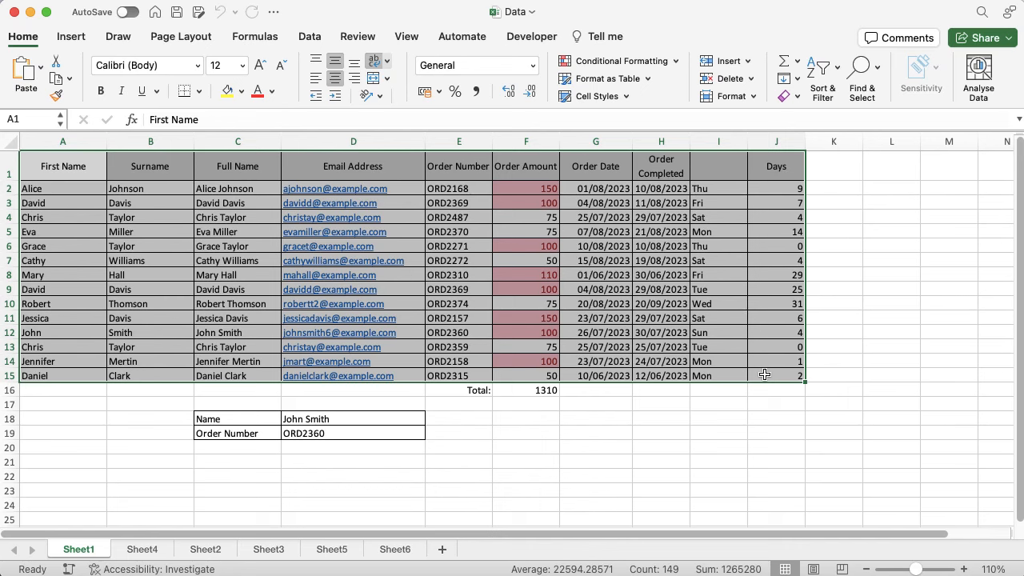
{"action": "mouse_move", "coordinate": [509, 113]}
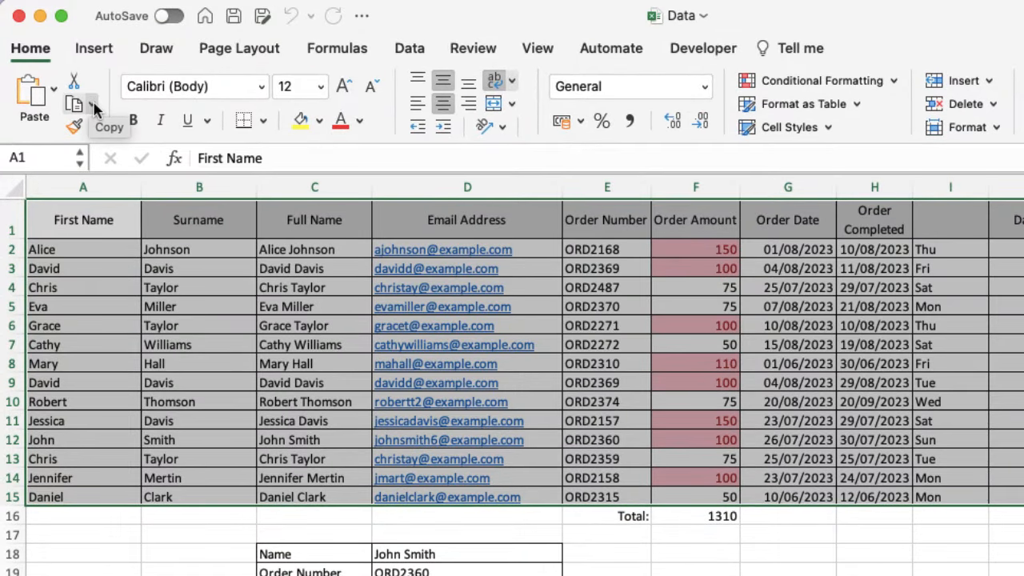
Copy the order table as a picture with the 'As shown on screen' appearance
{"action": "left_click", "coordinate": [93, 106]}
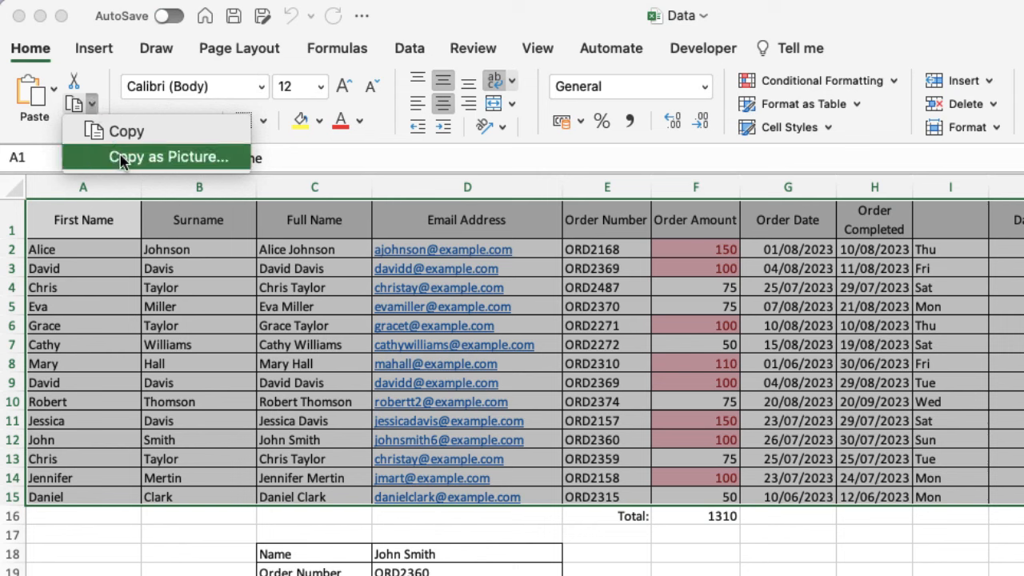
{"action": "left_click", "coordinate": [167, 157]}
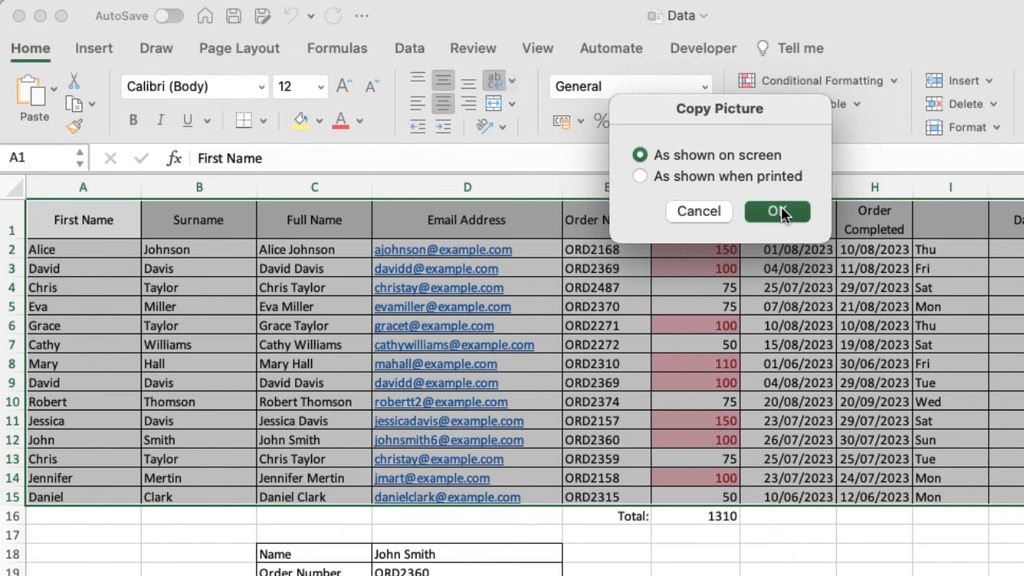
{"action": "left_click", "coordinate": [776, 210]}
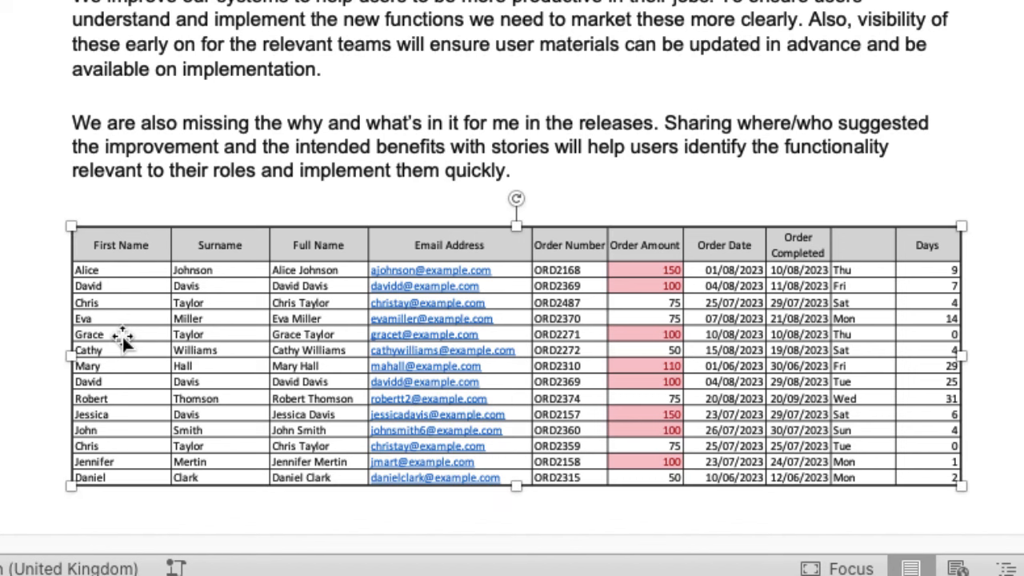
{"action": "mouse_move", "coordinate": [546, 456]}
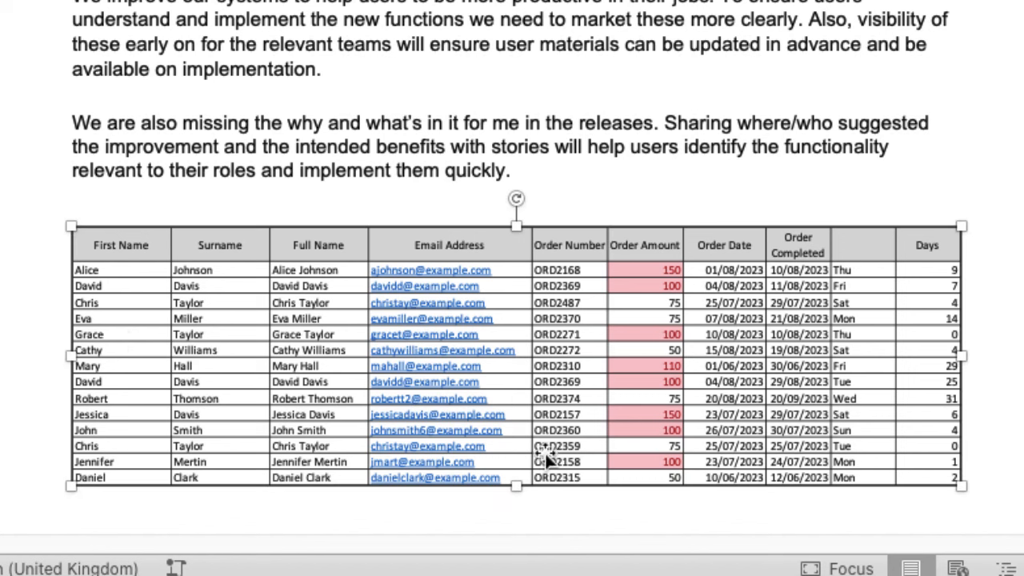